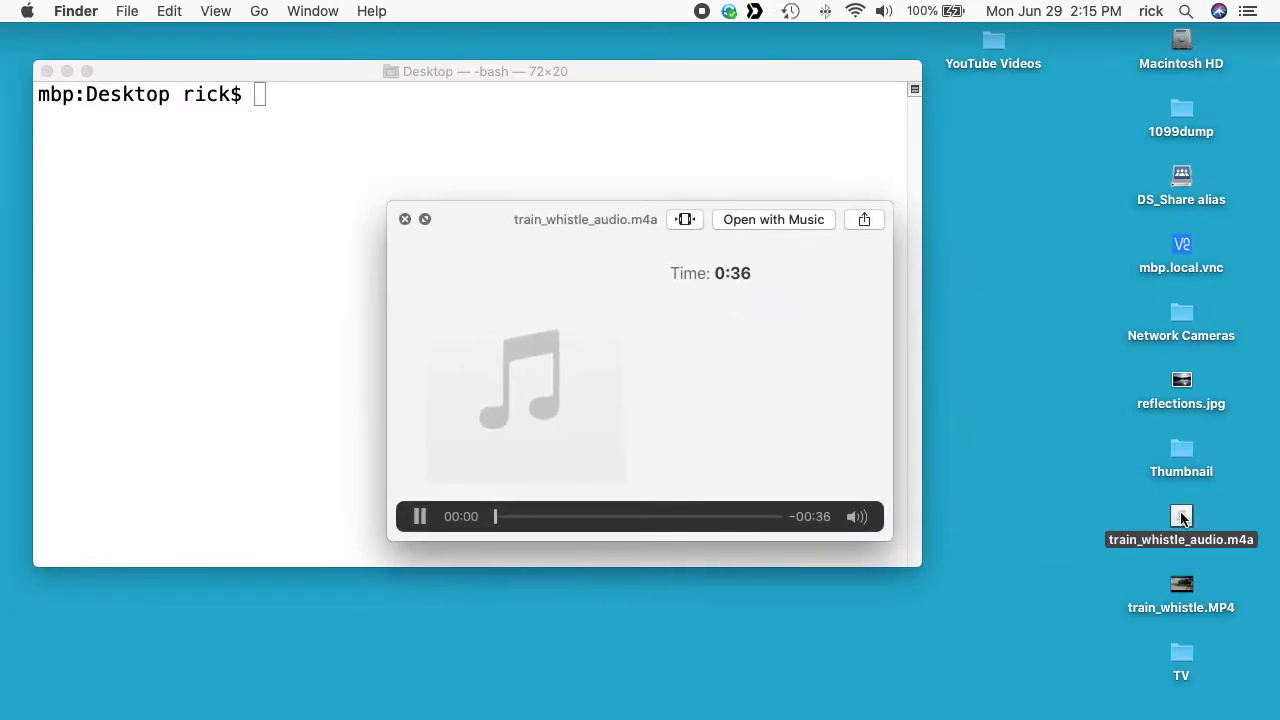
Close the Quick Look preview of train_whistle_audio.m4a, leaving Terminal at the Desktop prompt
left_click(419, 516)
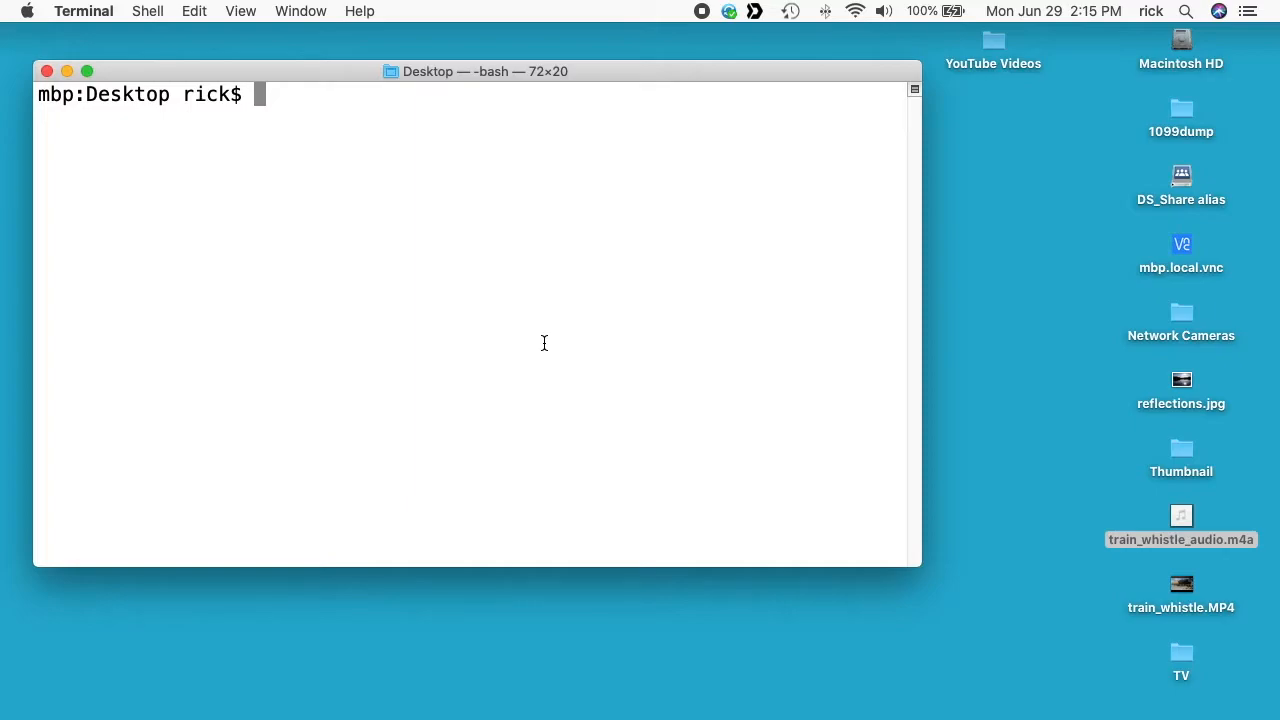
Begin the command: ffmpeg -i train_whistle_audio.m4a -f lavfi -i color=c=blue
type("ffmpeg -")
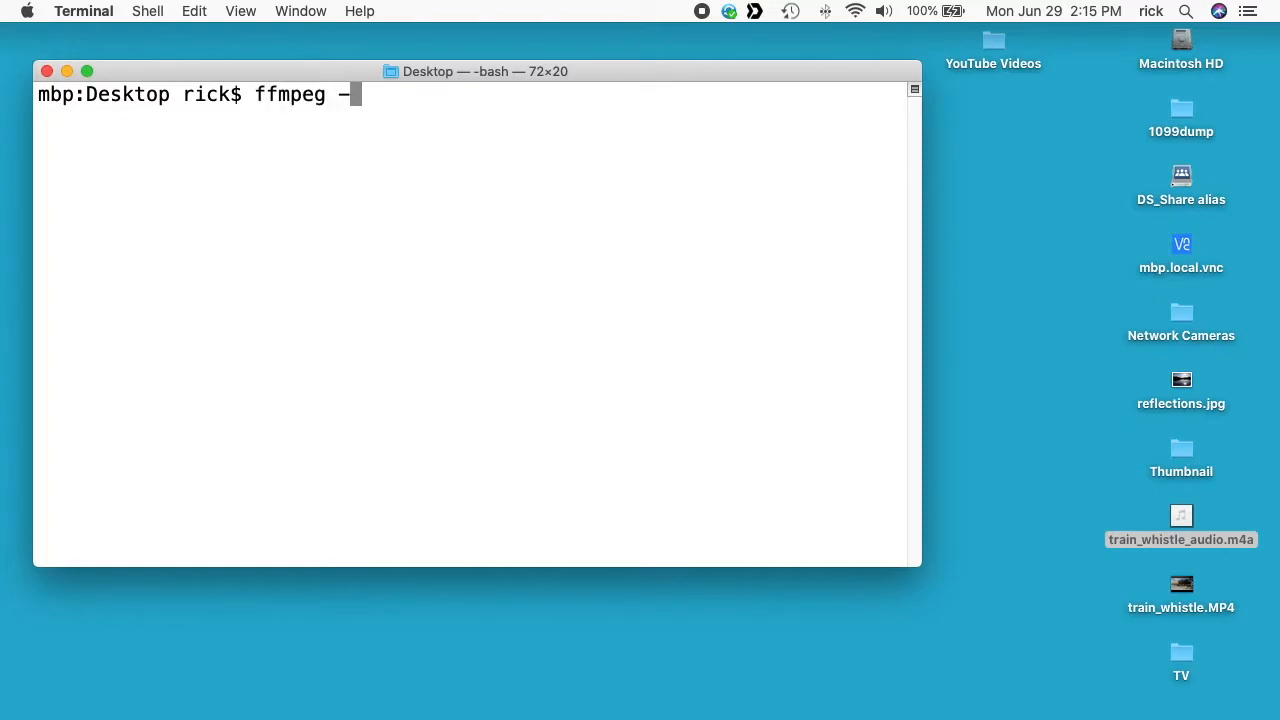
type("i train_whistle_audio.m4a")
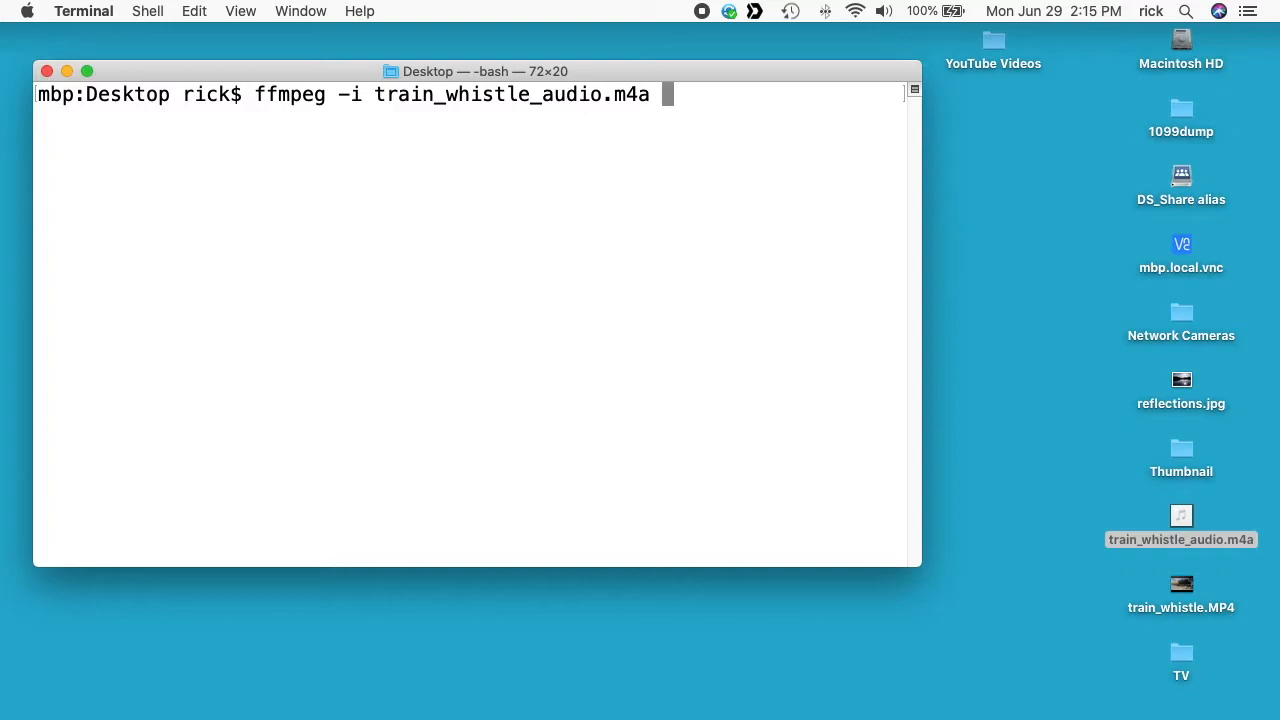
mouse_move(1195, 516)
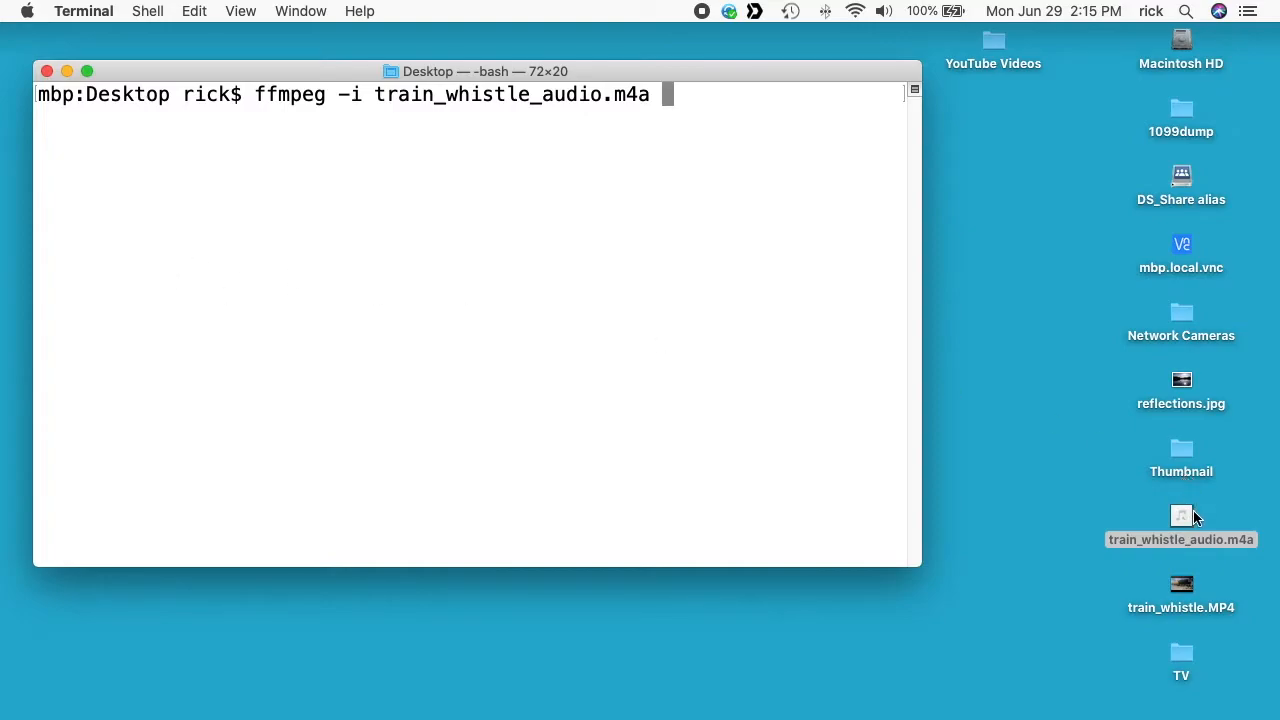
mouse_move(558, 315)
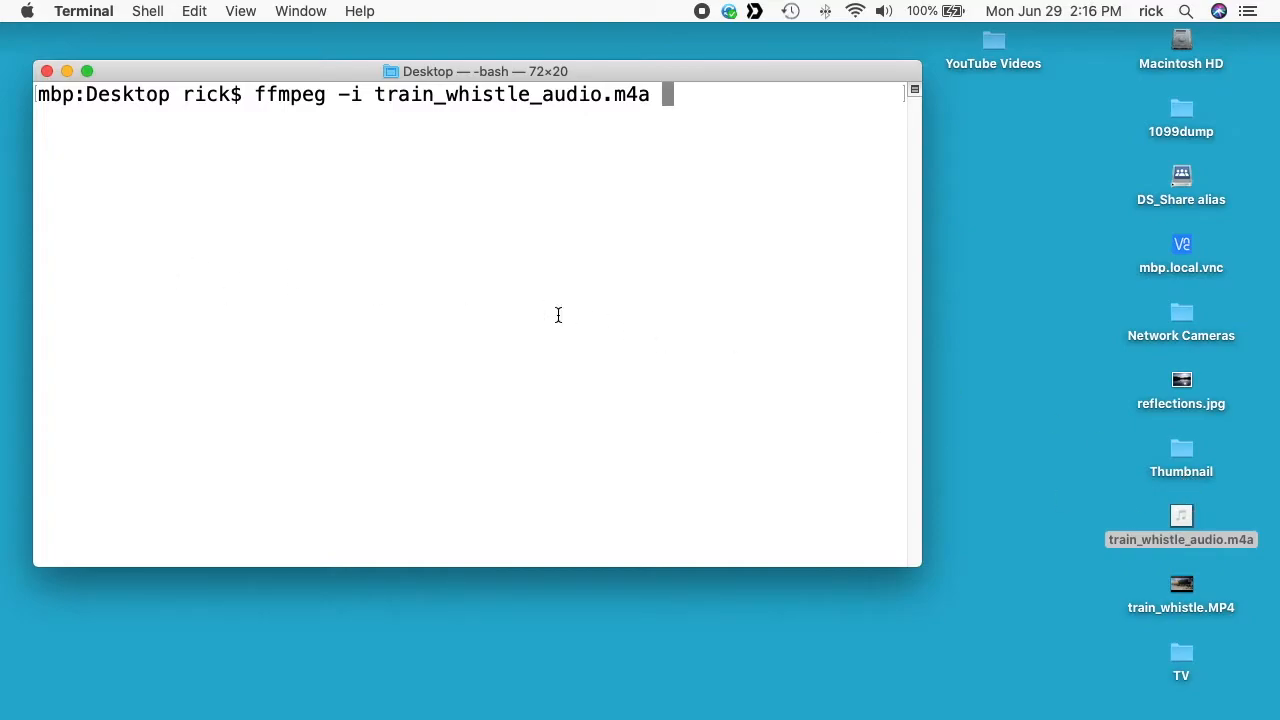
type("-f lavfi -i color=")
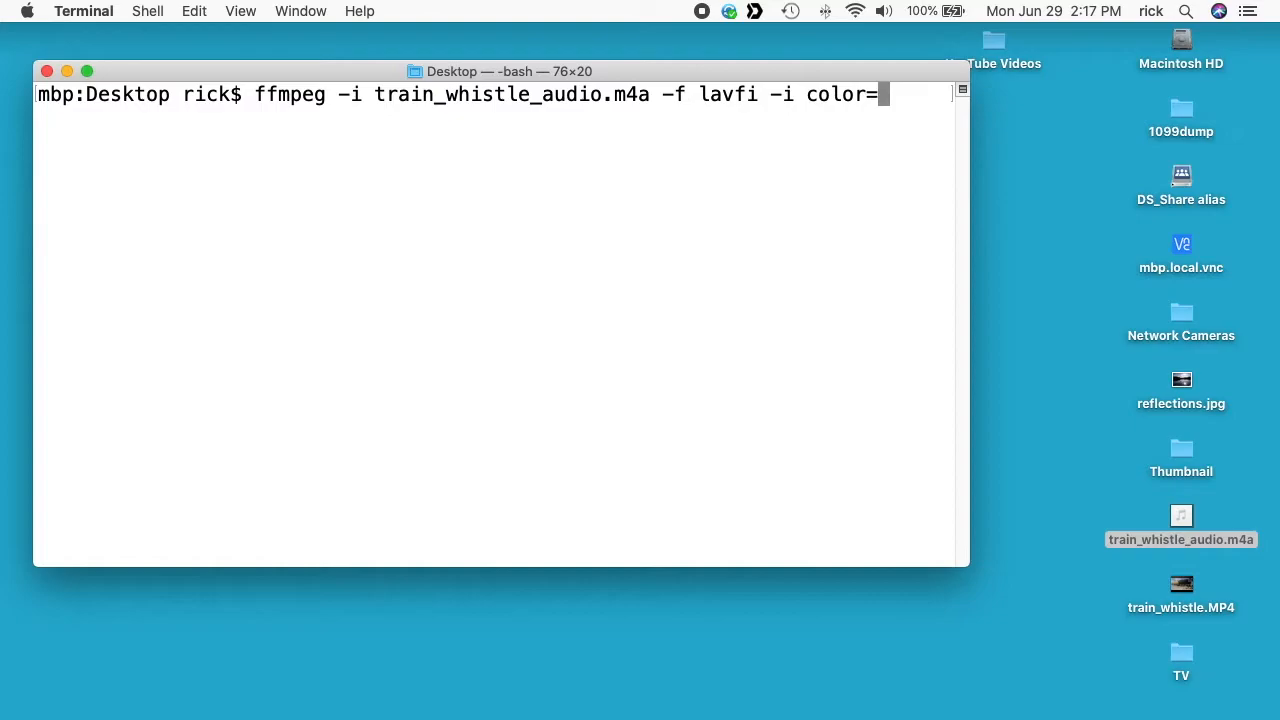
type("c=blue")
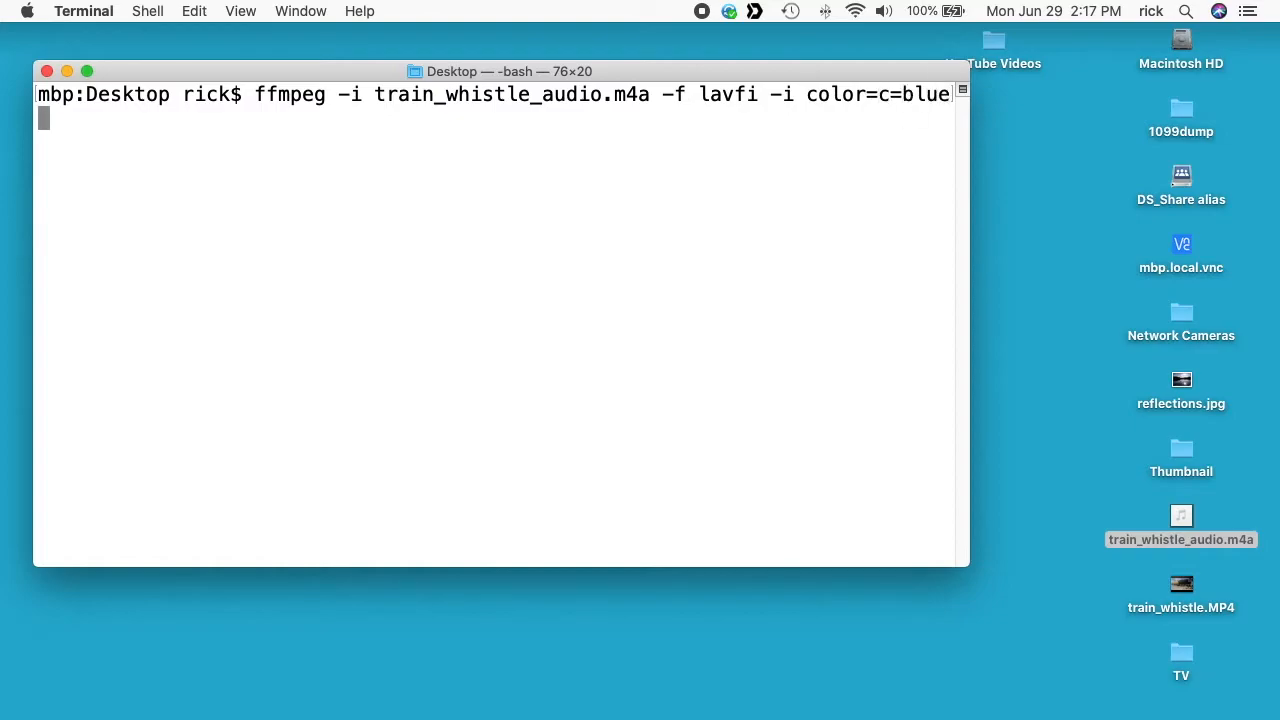
mouse_move(714, 292)
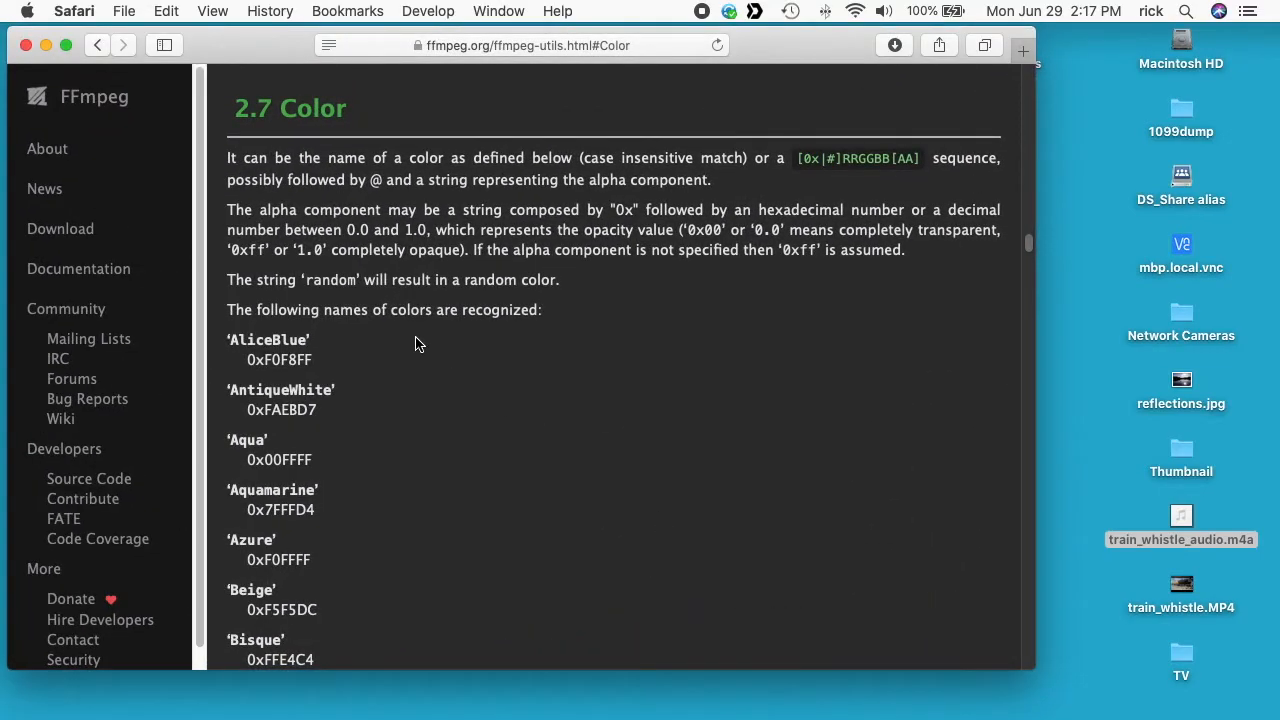
mouse_move(424, 394)
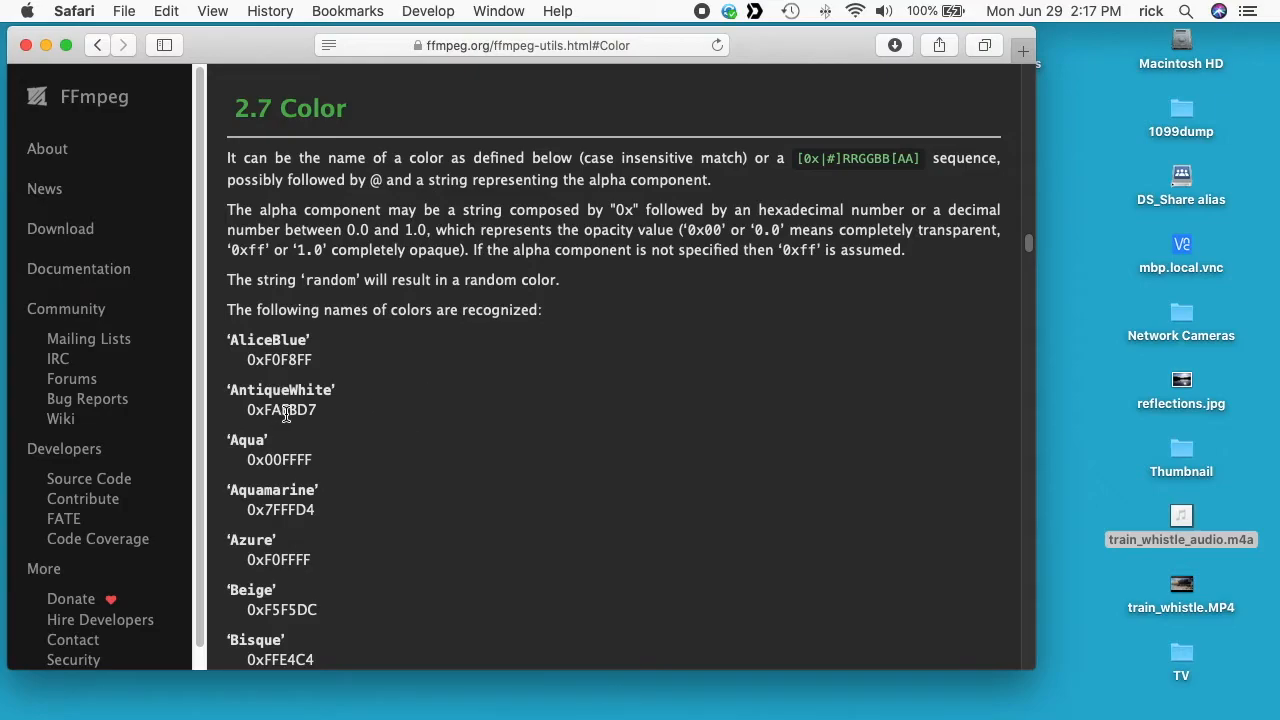
Scroll through the FFmpeg documentation's list of recognized colour names
scroll("down", 3)
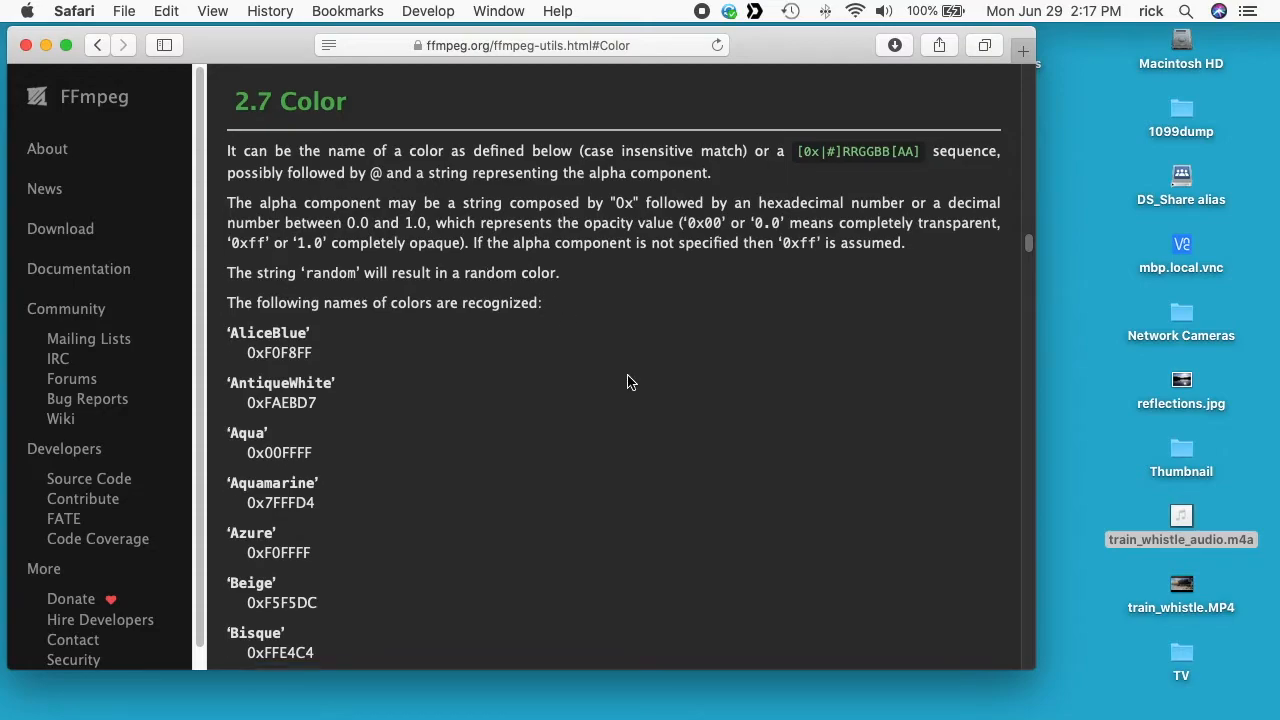
scroll("down", 3)
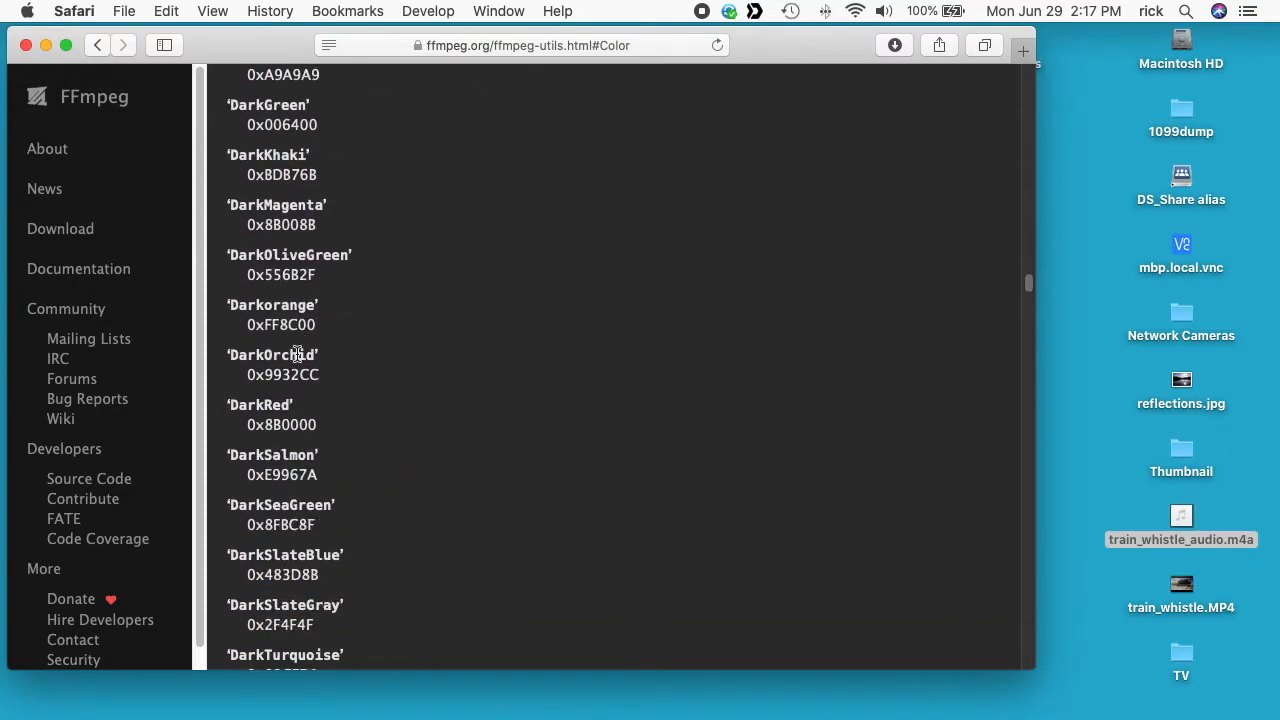
scroll("down", 3)
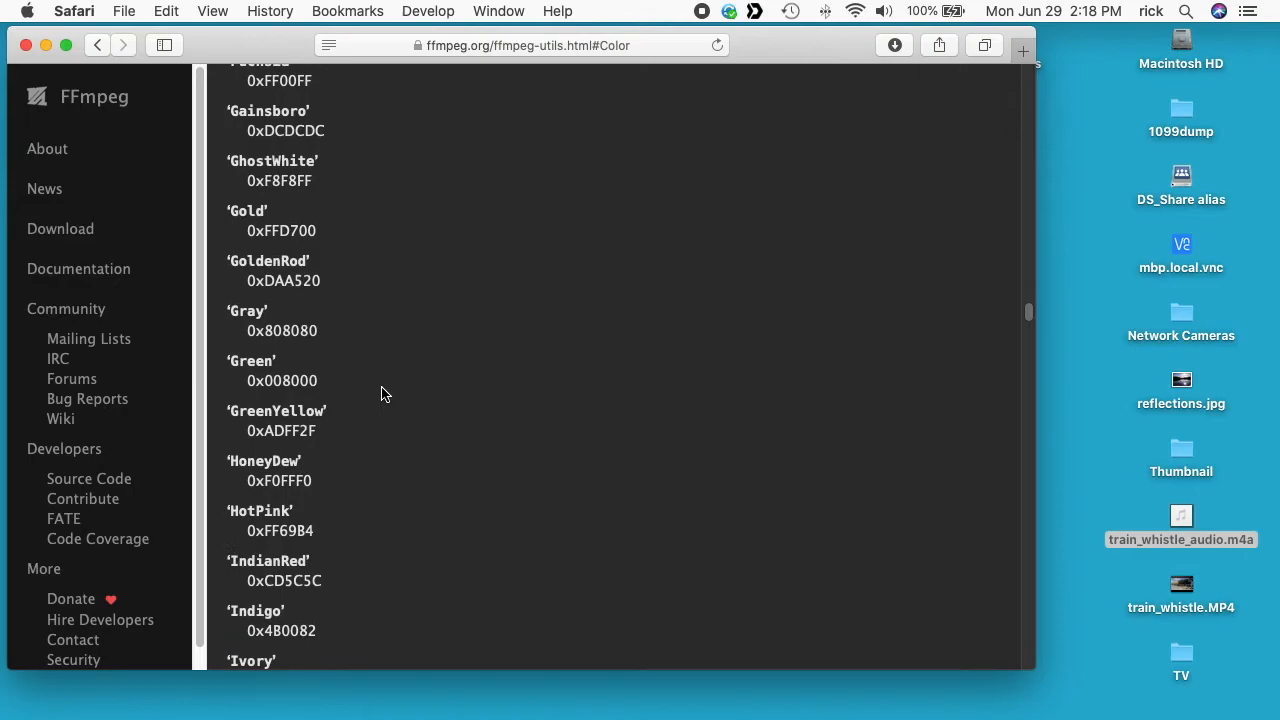
scroll("down", 3)
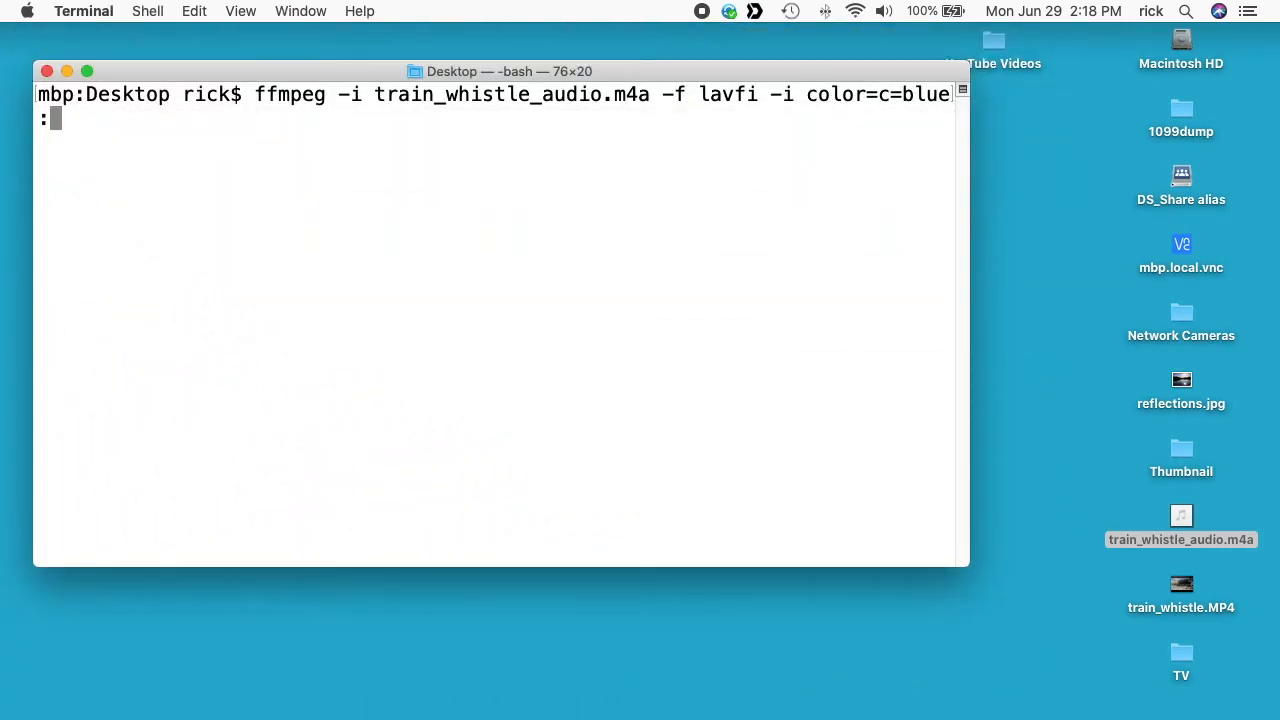
Extend the colour source with size 640x480 and frame rate 15 (s=640x480:r=15)
type("s=")
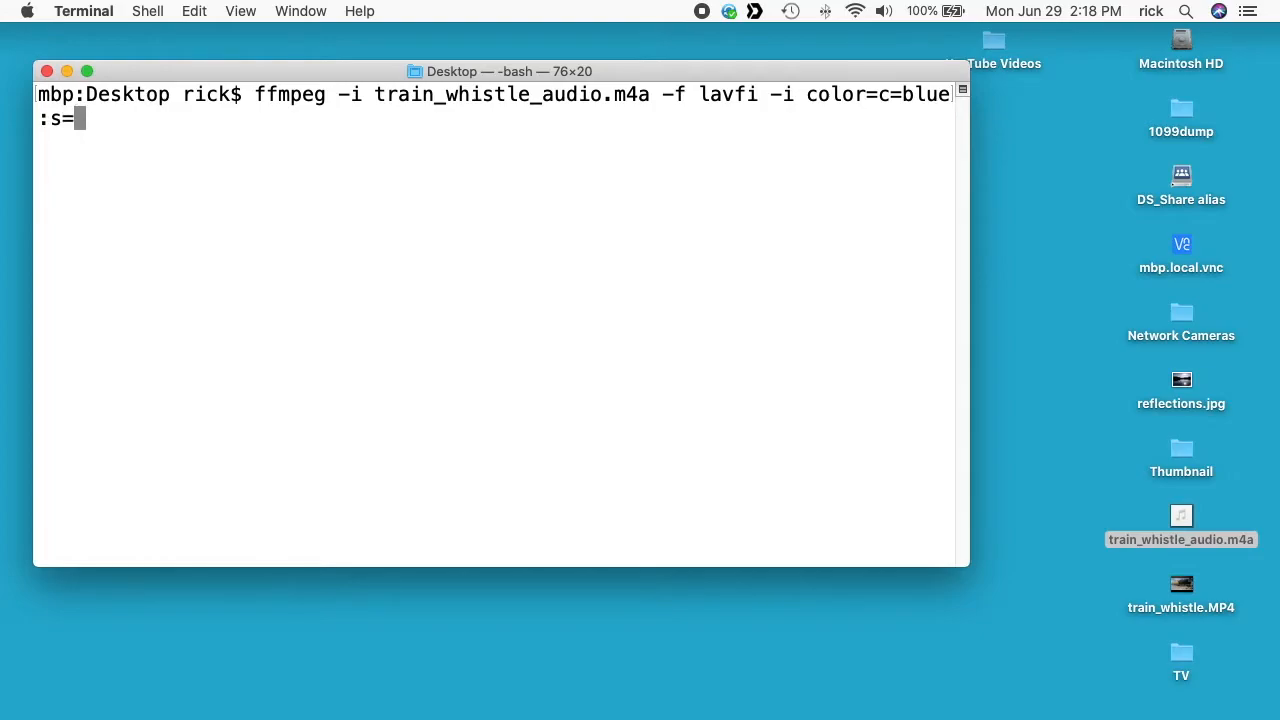
type("640")
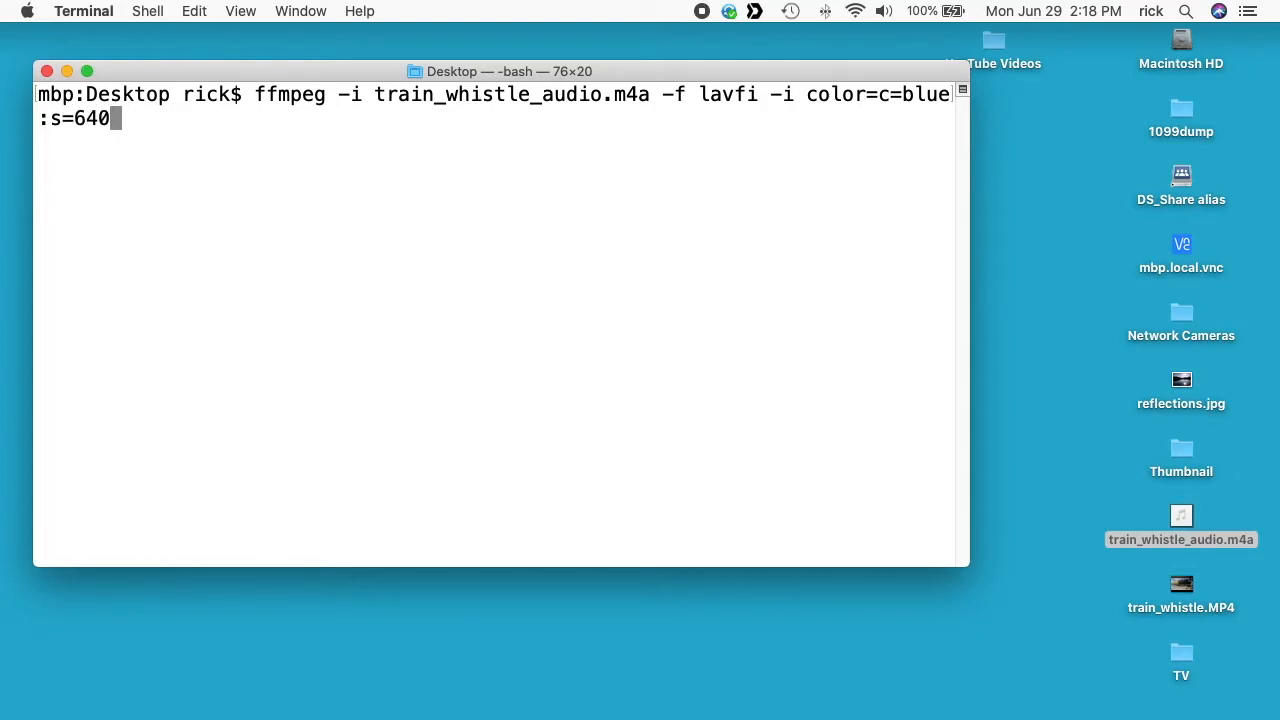
type("x480")
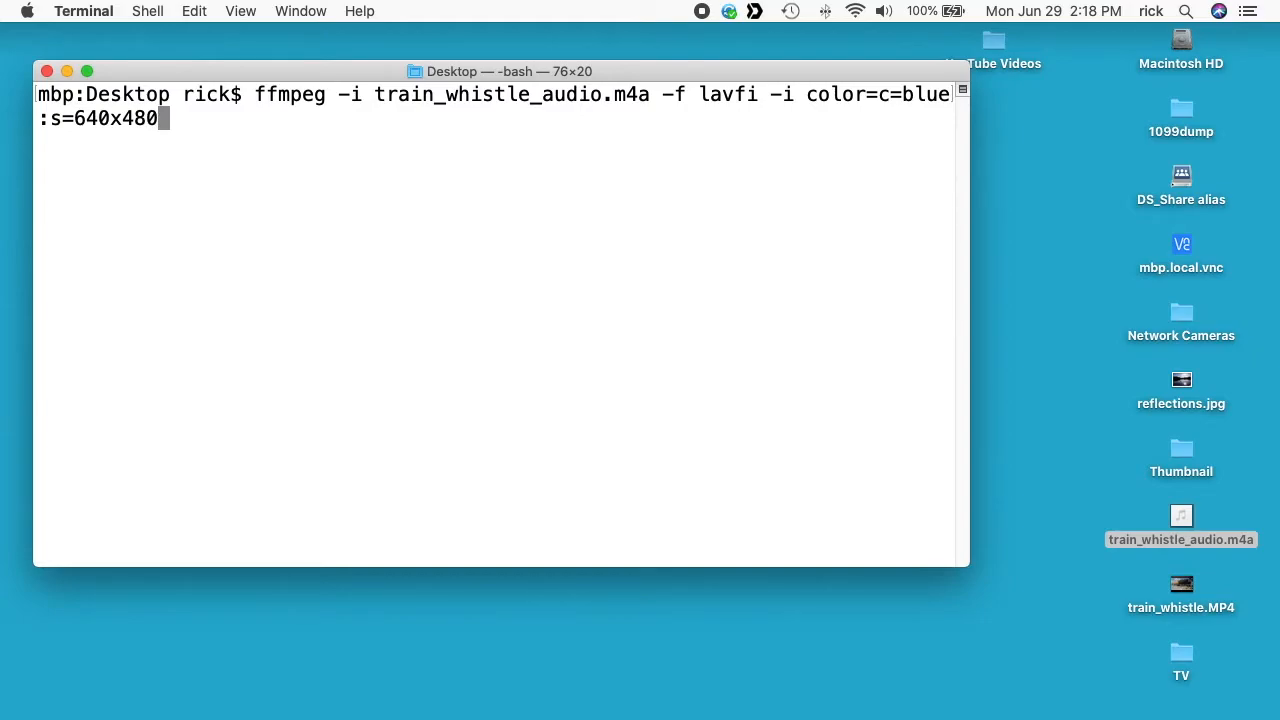
type(":r")
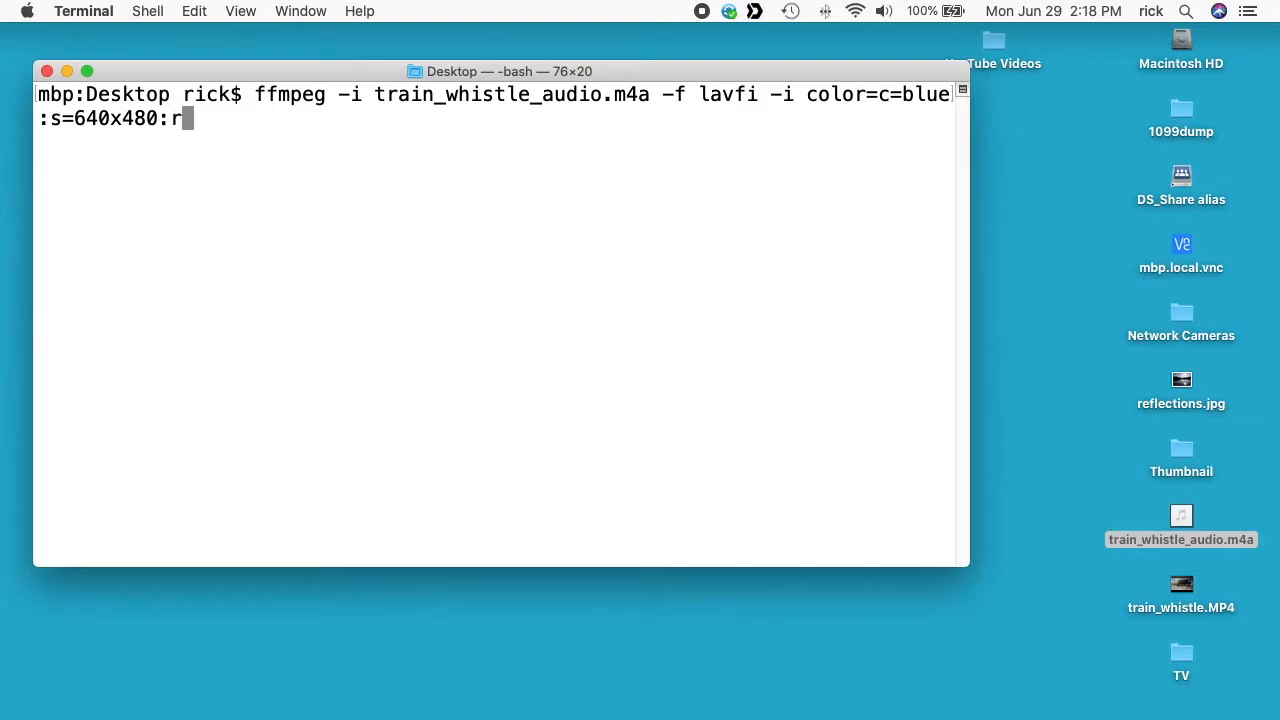
type("=1")
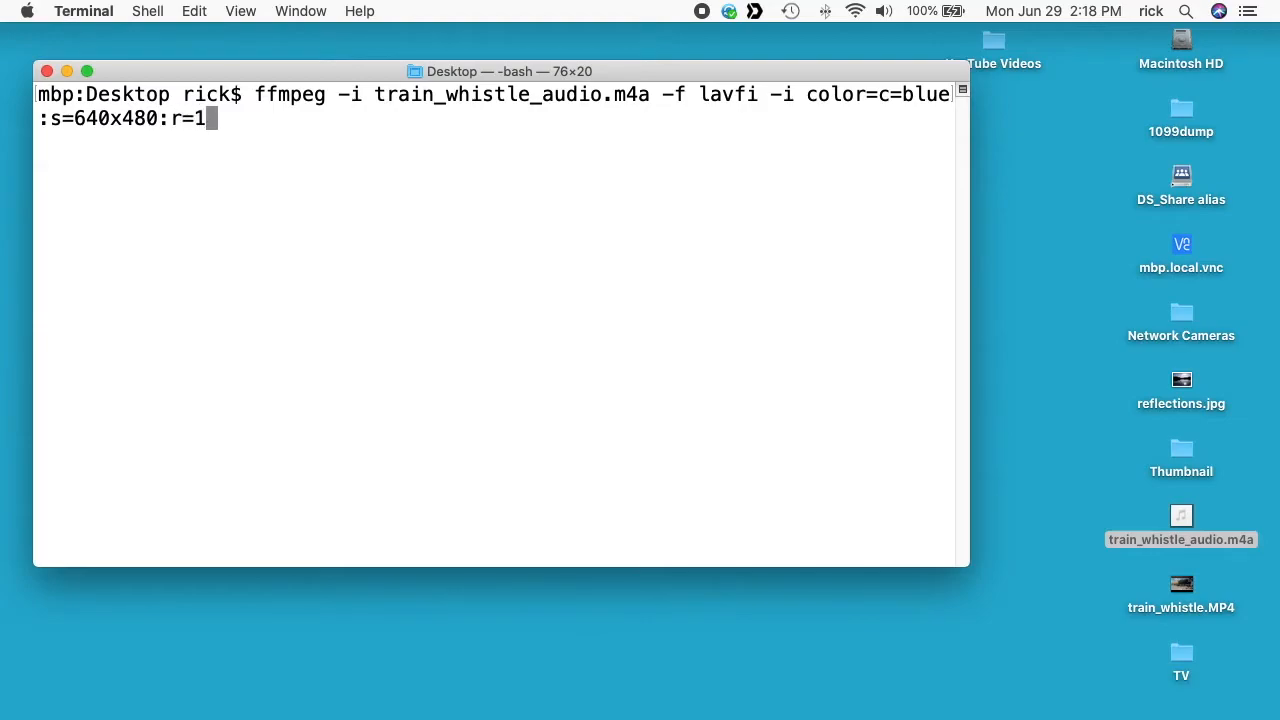
type("5")
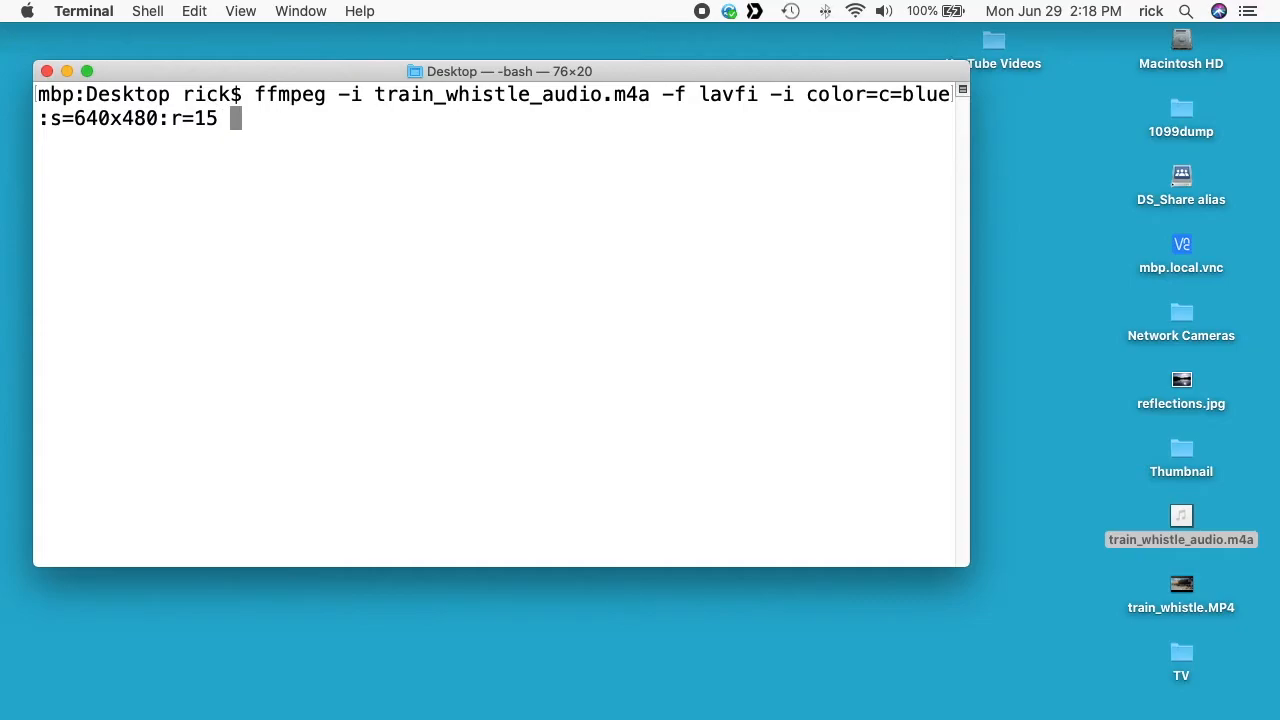
Finish with -acodec copy -shortest train_whistle_blue_backgound.mp4 and run the command
type("-acodec copy")
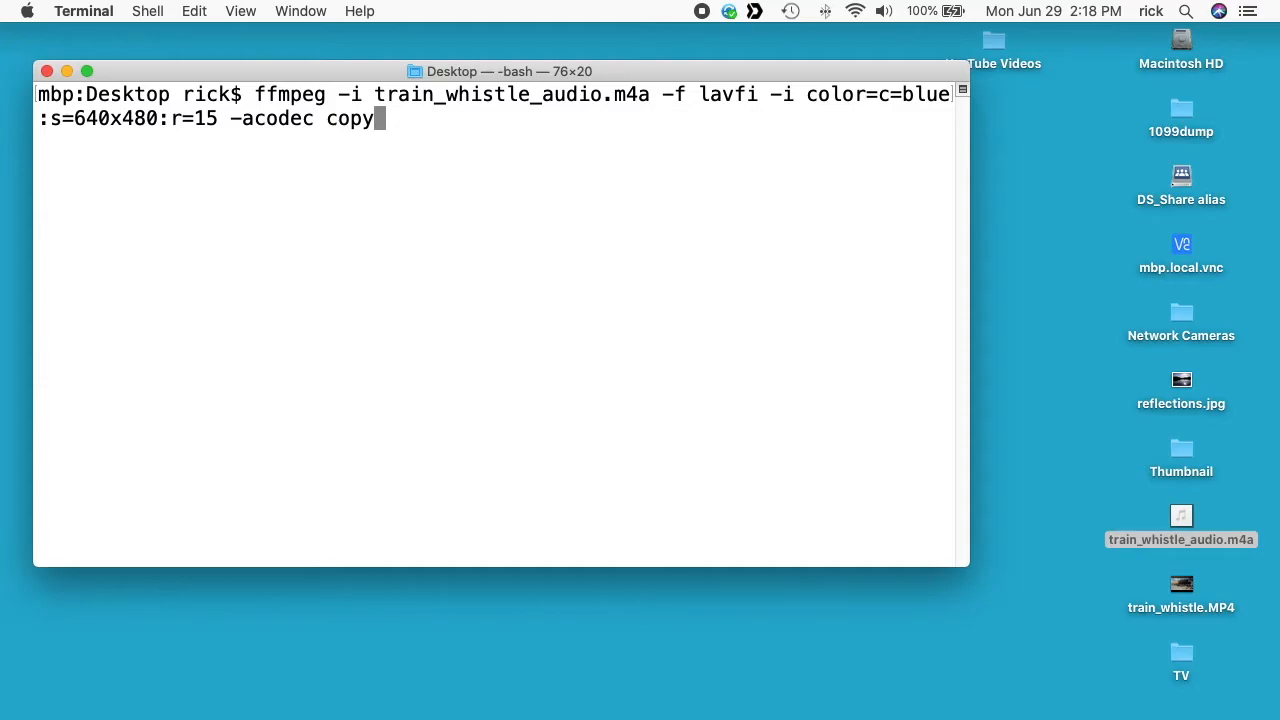
type("-shortest")
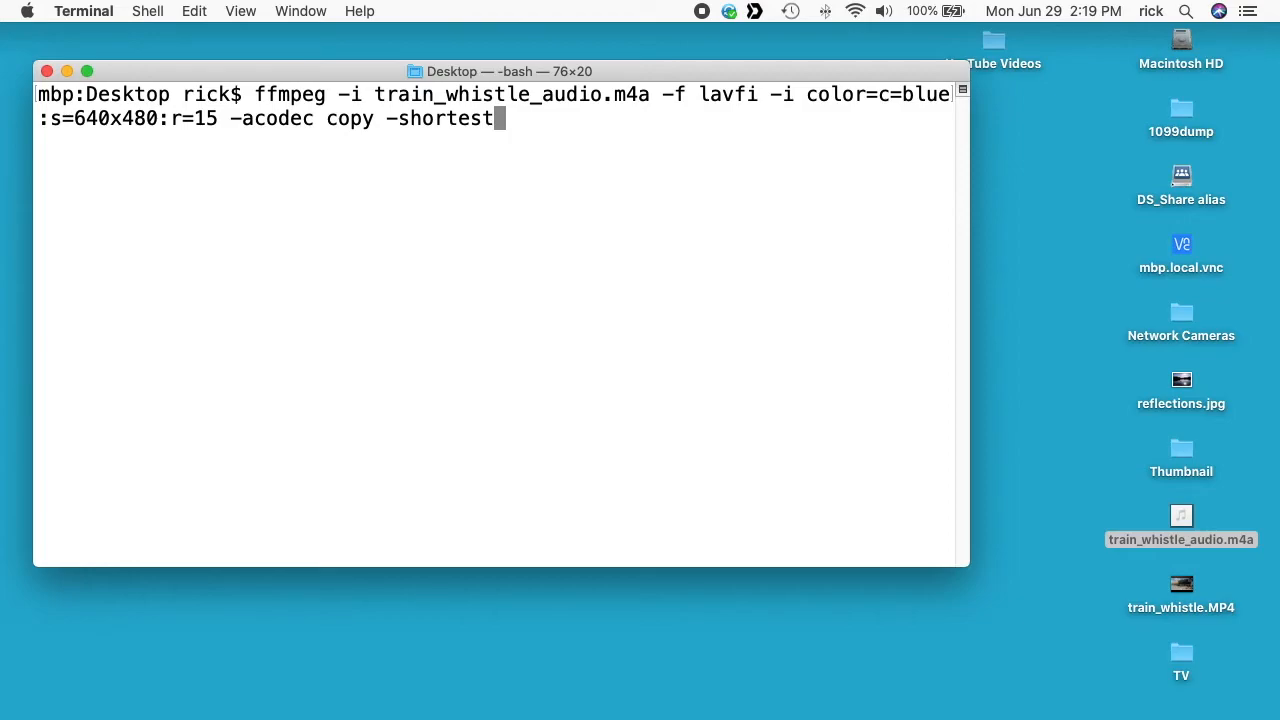
type("train_whistle")
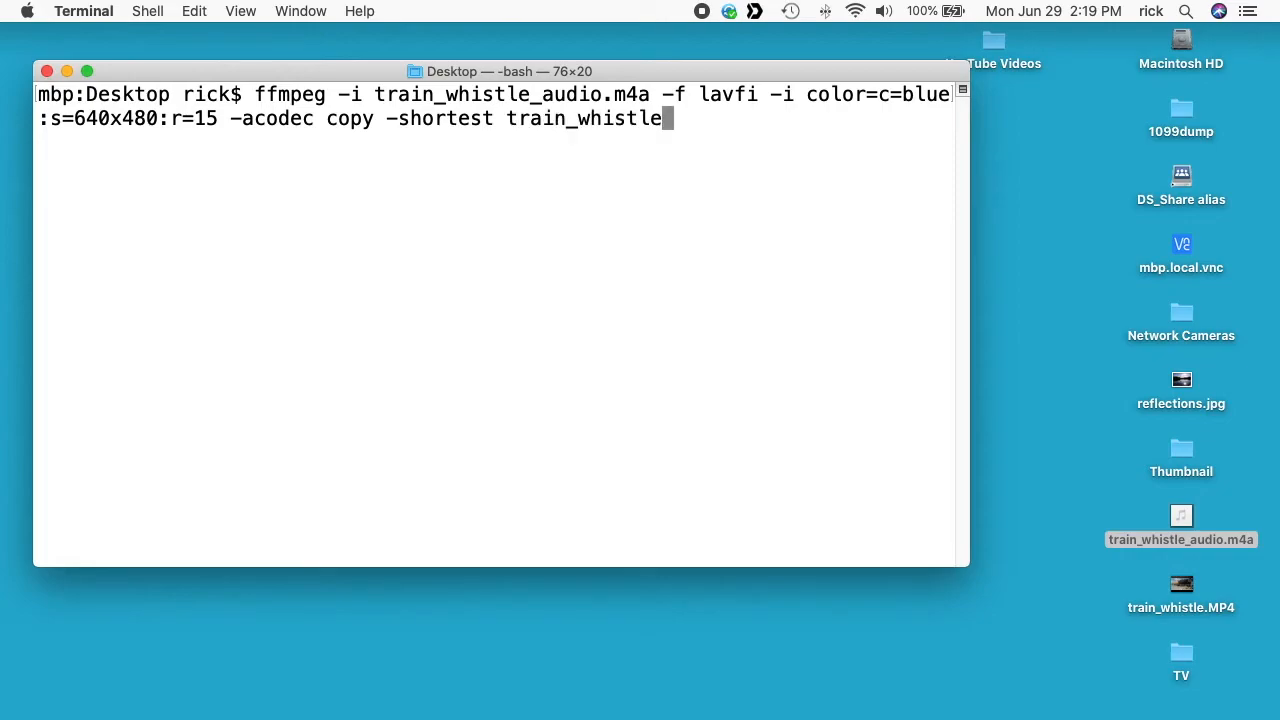
type("_blue_backtr")
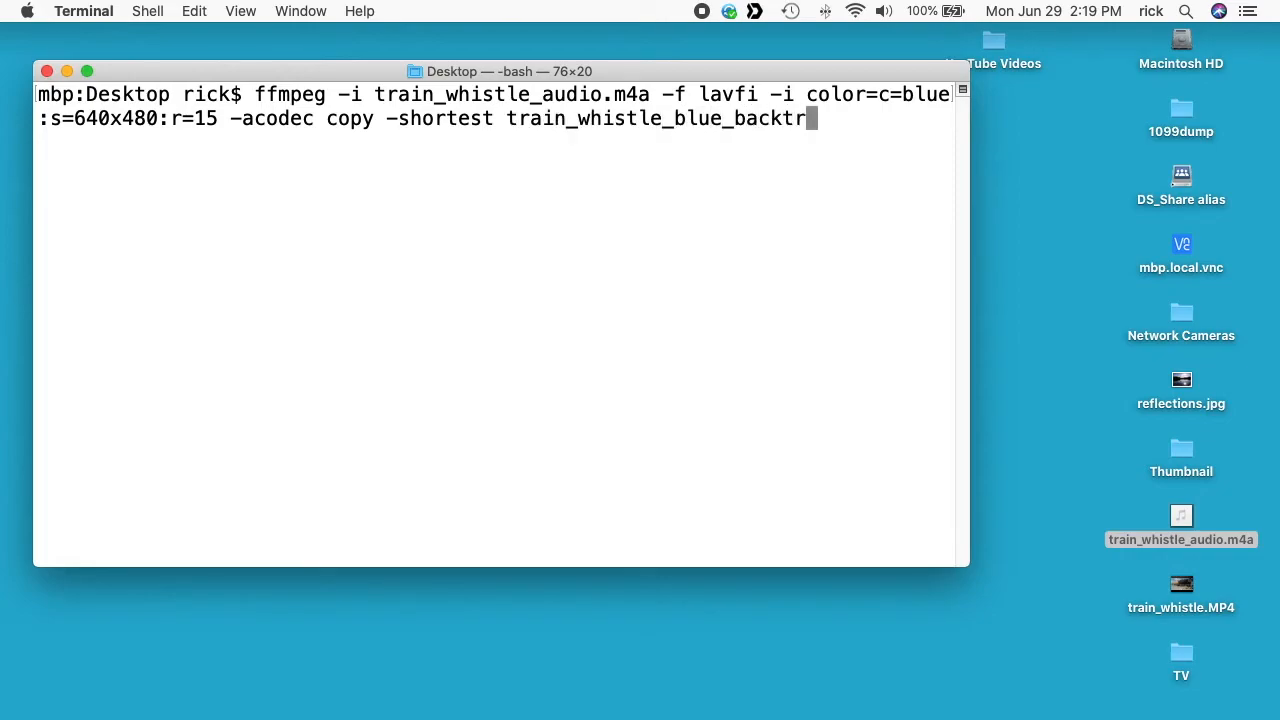
type("gound.mp4")
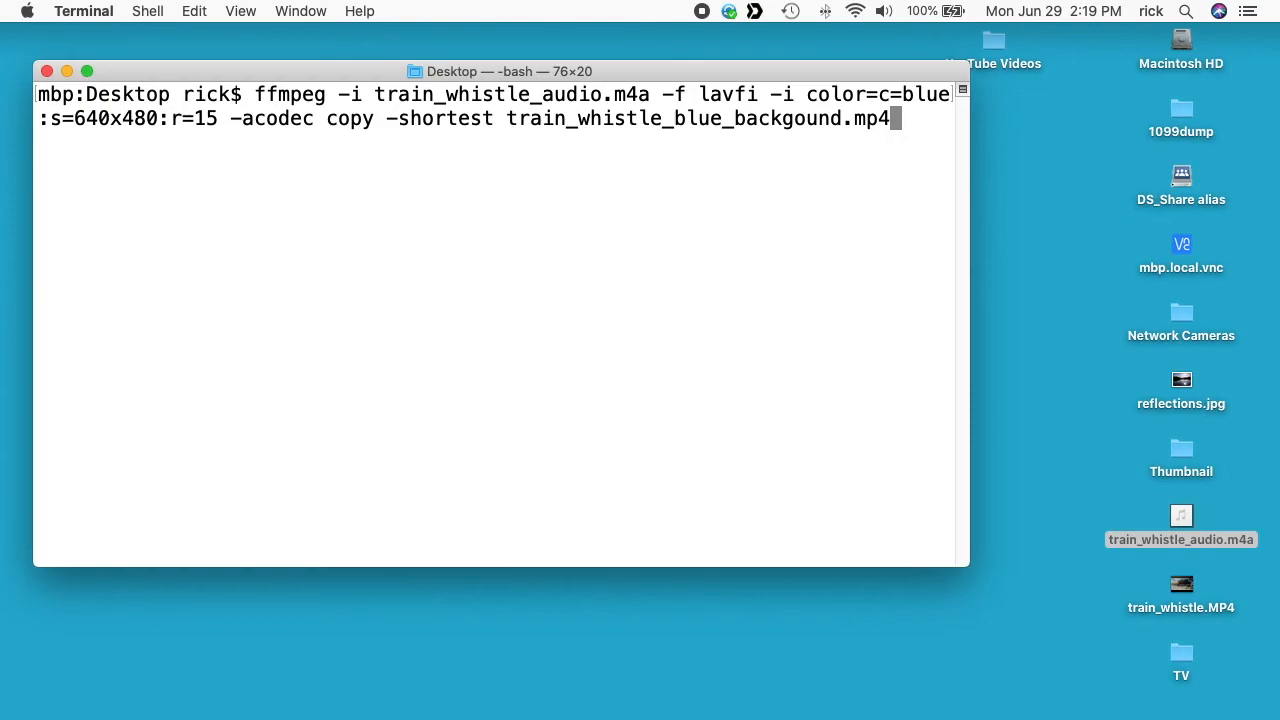
key("Return")
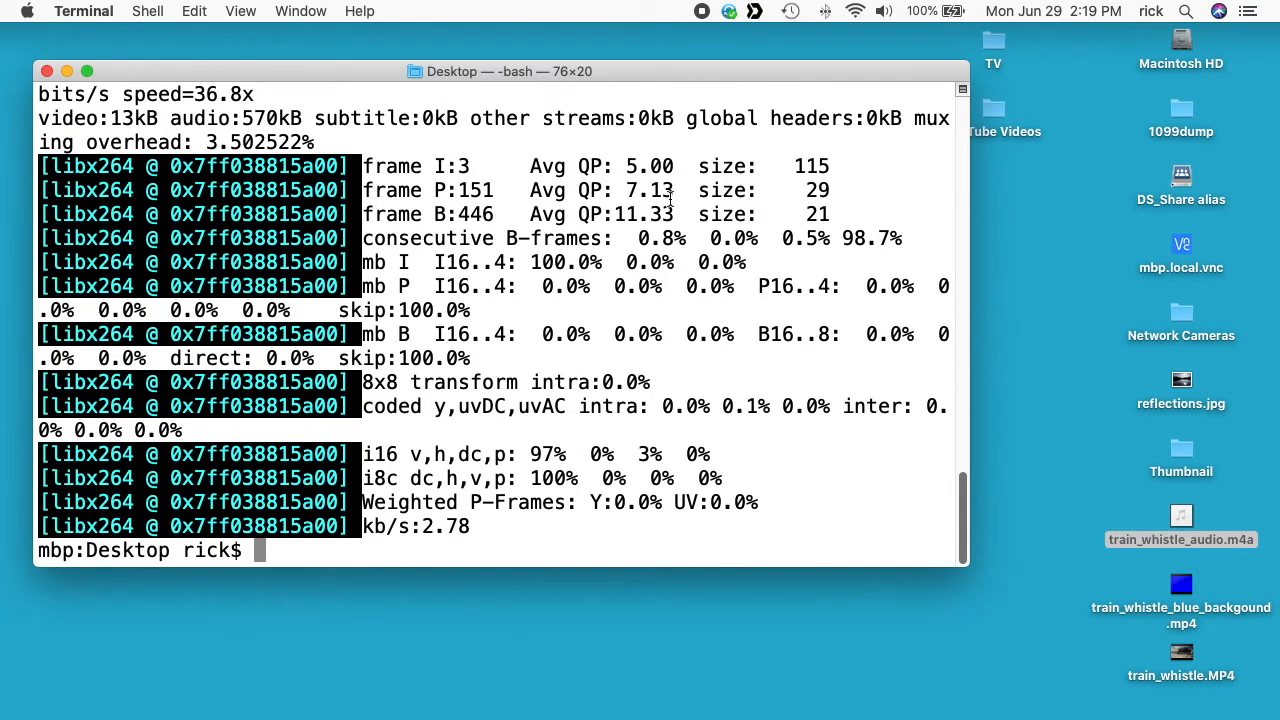
Play the new blue video in QuickTime Player, scrub near the end, then close it
right_click(1181, 590)
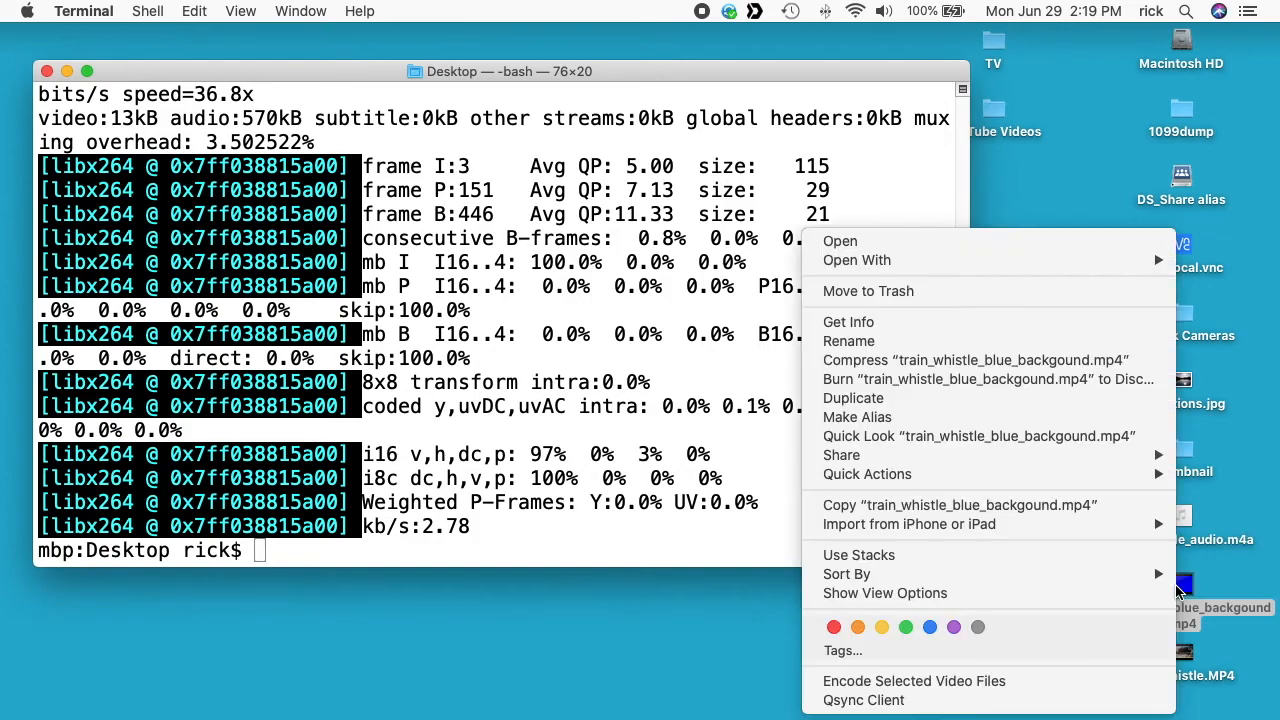
left_click(857, 260)
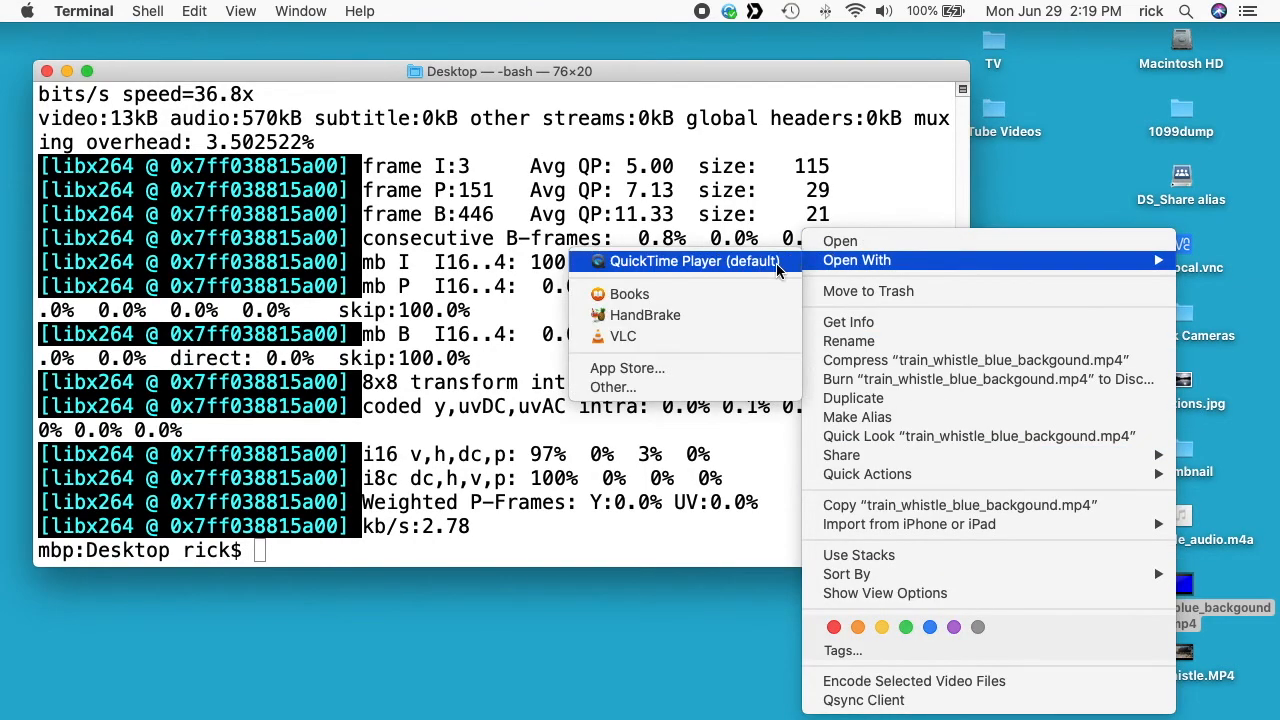
left_click(693, 261)
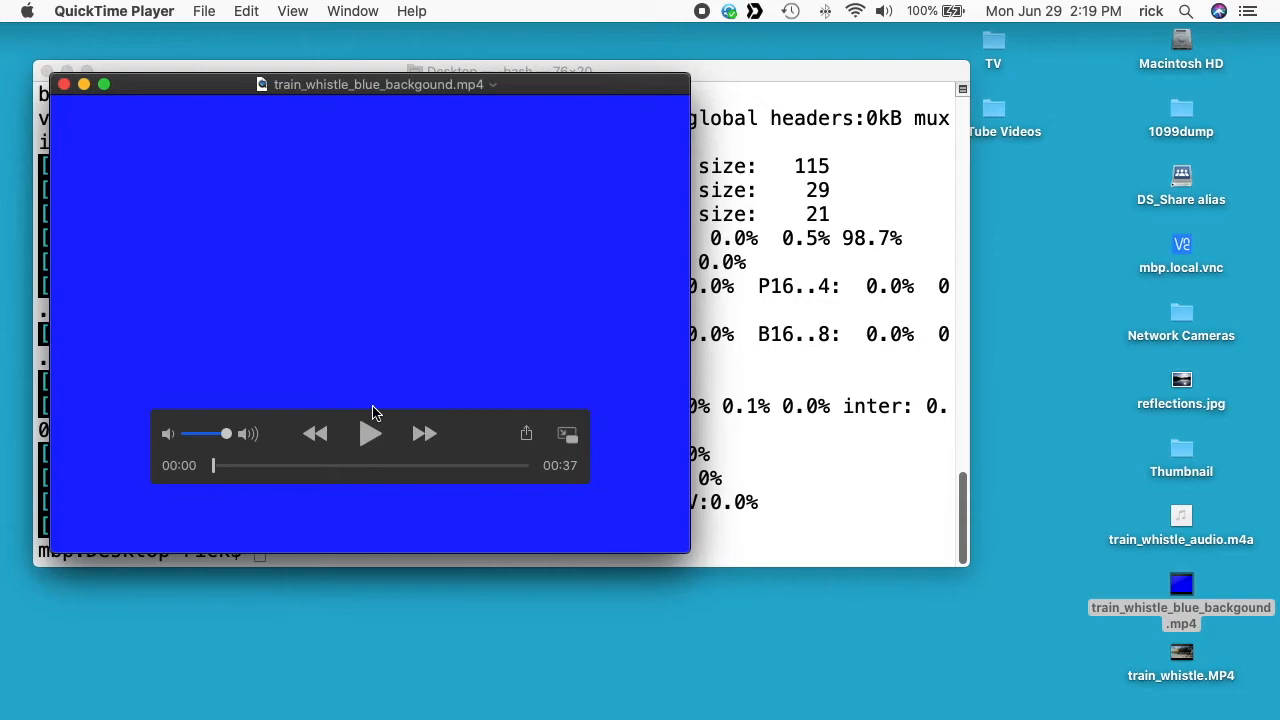
left_click(370, 433)
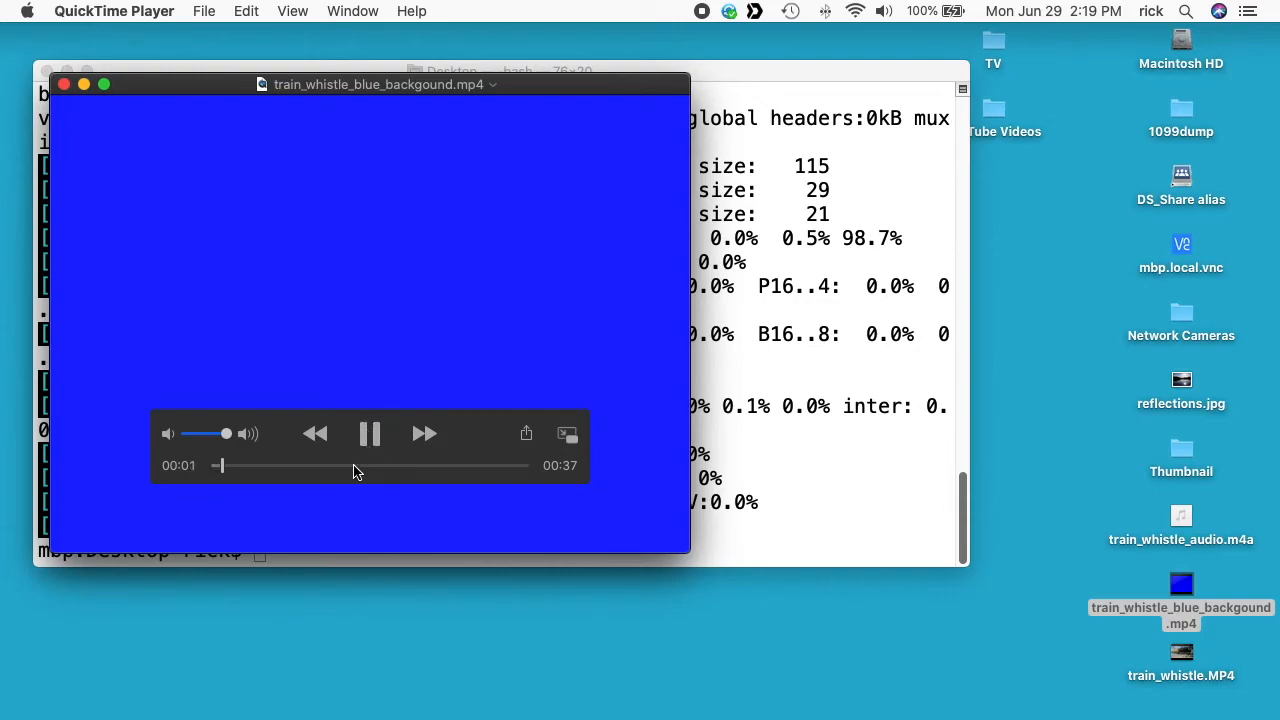
left_click_drag(220, 465, 493, 465)
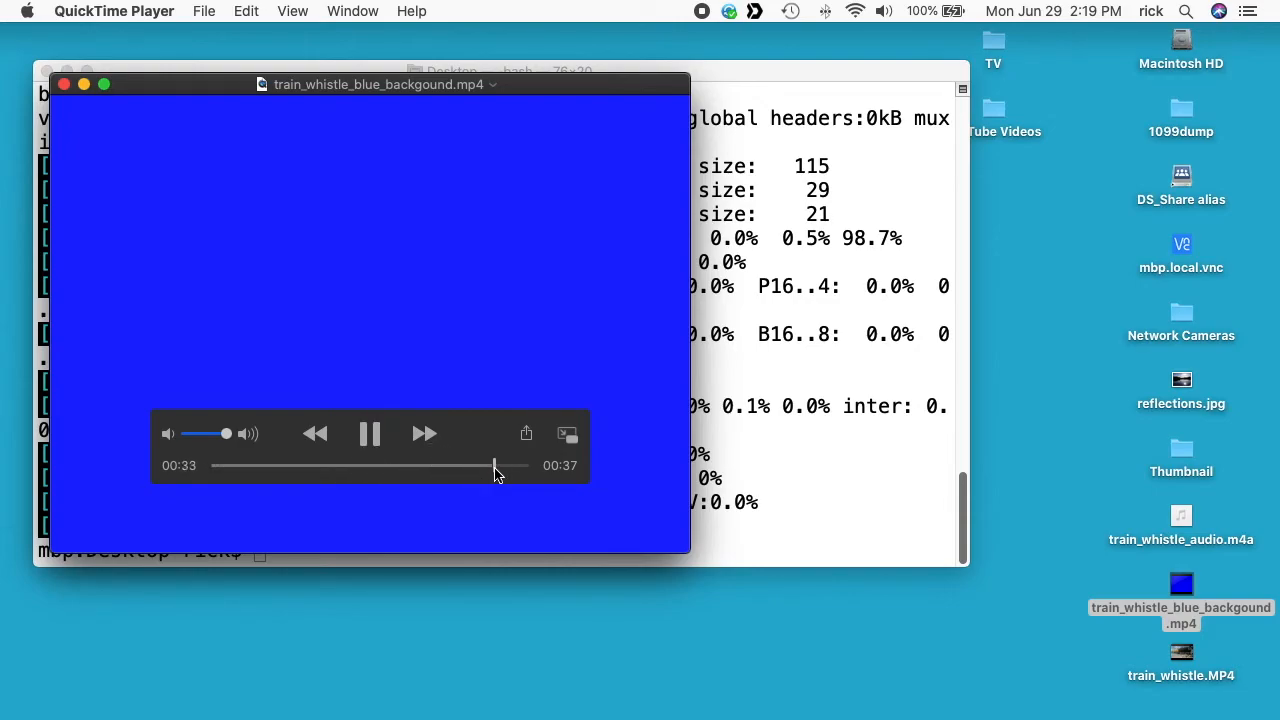
left_click(369, 433)
type("ff")
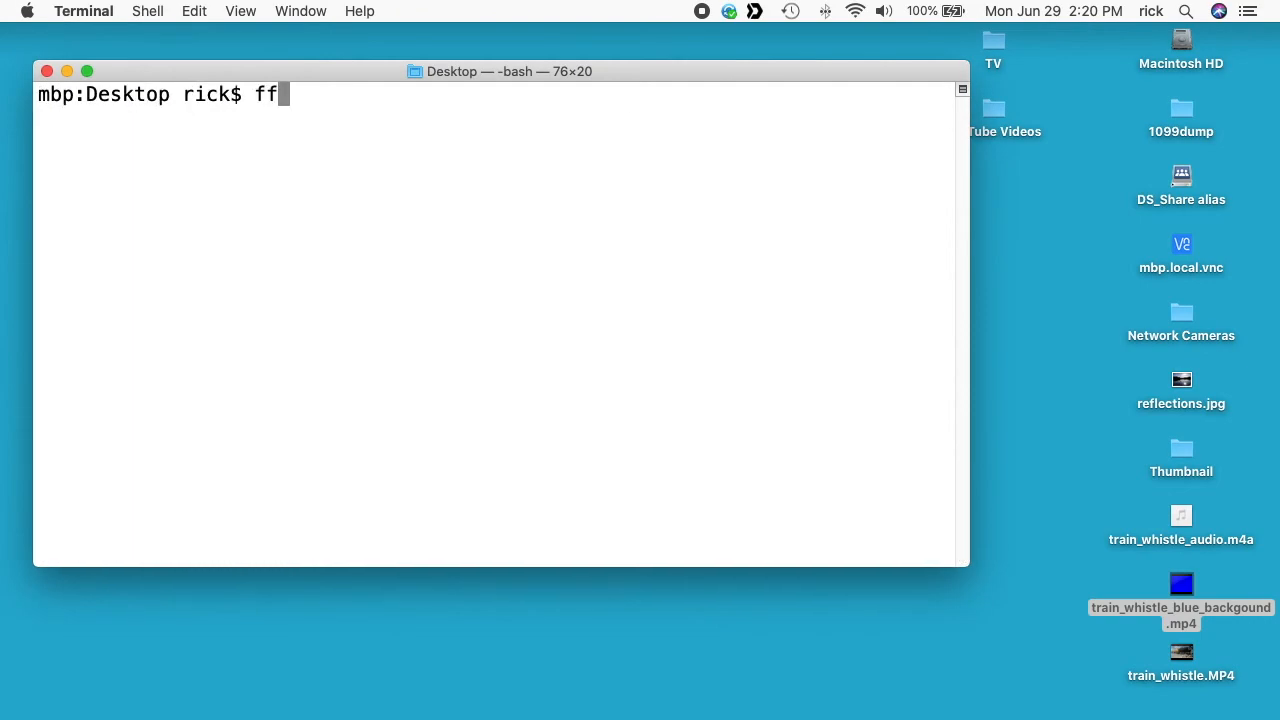
Run ffprobe on /Users/rick/Desktop/train_whistle_blue_backgound.mp4 to list its stream details
type("probe /Users/rick/Desktop/train_whistle_blue_backgound.mp4")
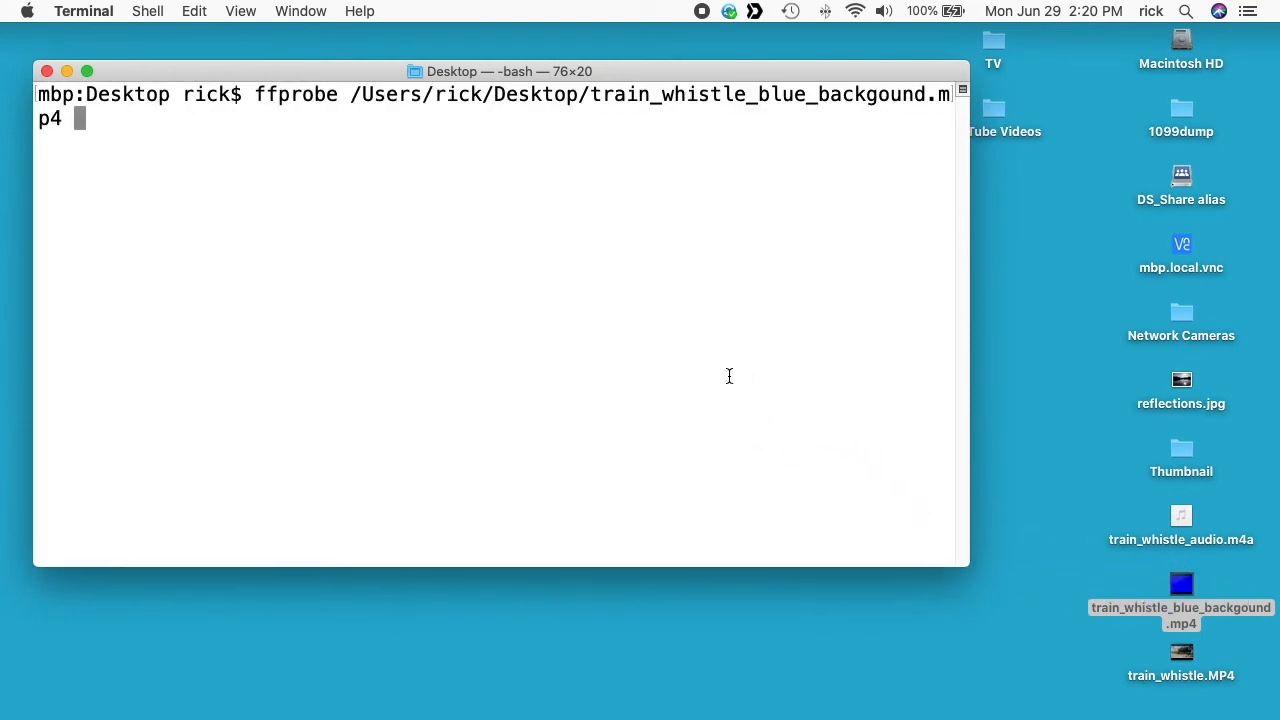
key("Return")
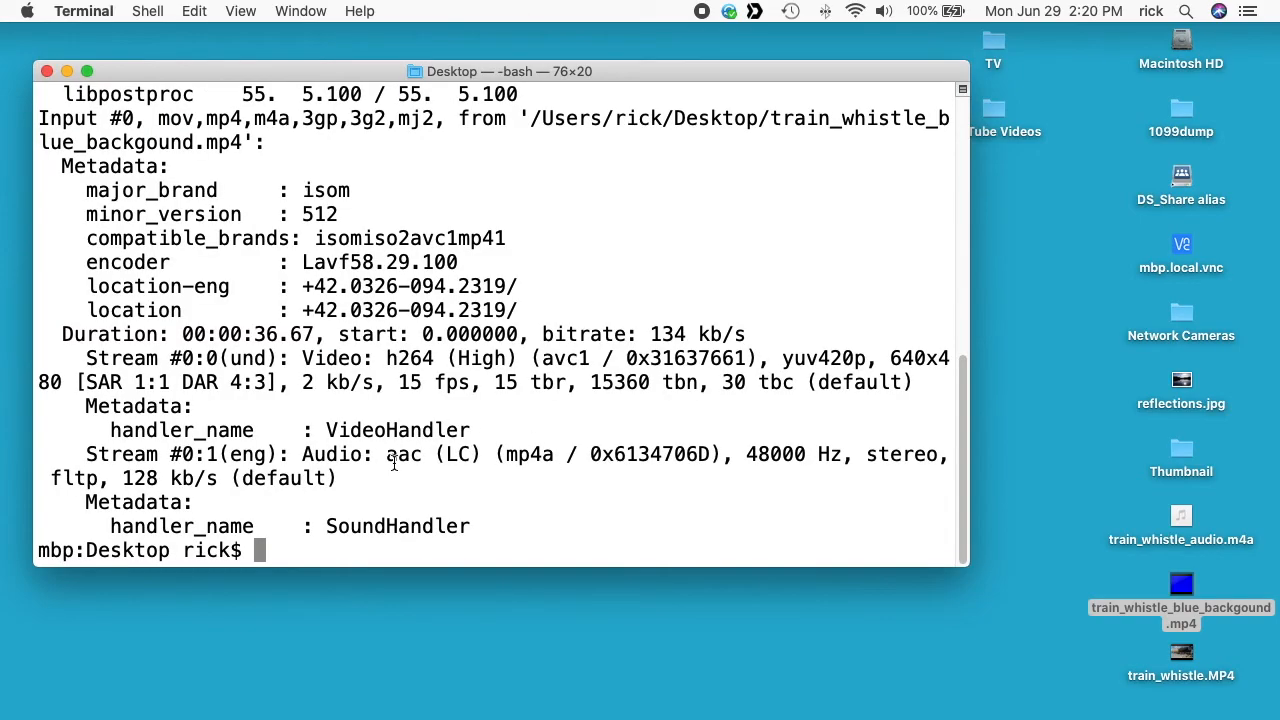